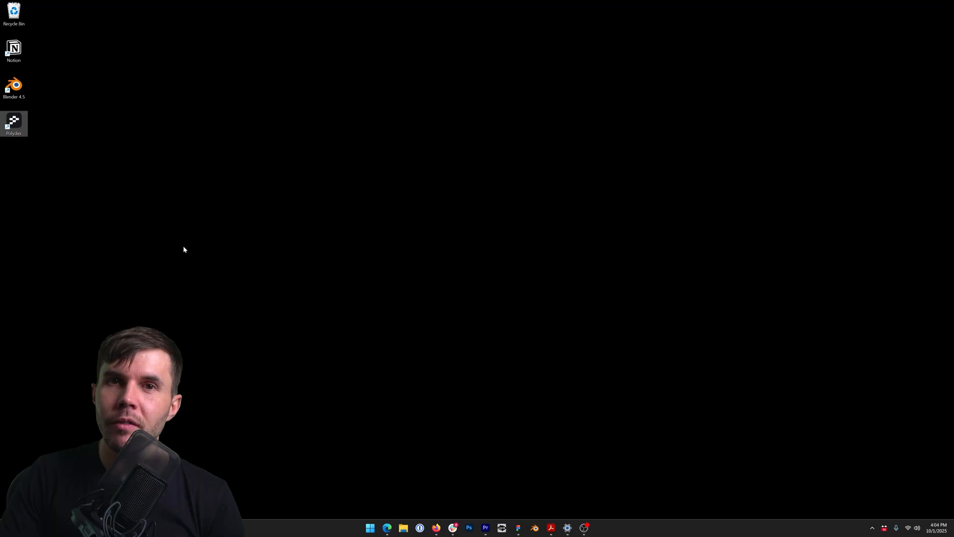
Launch Polydex from the desktop and pick the Sample Library folder as its asset folder
{"action": "double_click", "coordinate": [13, 120]}
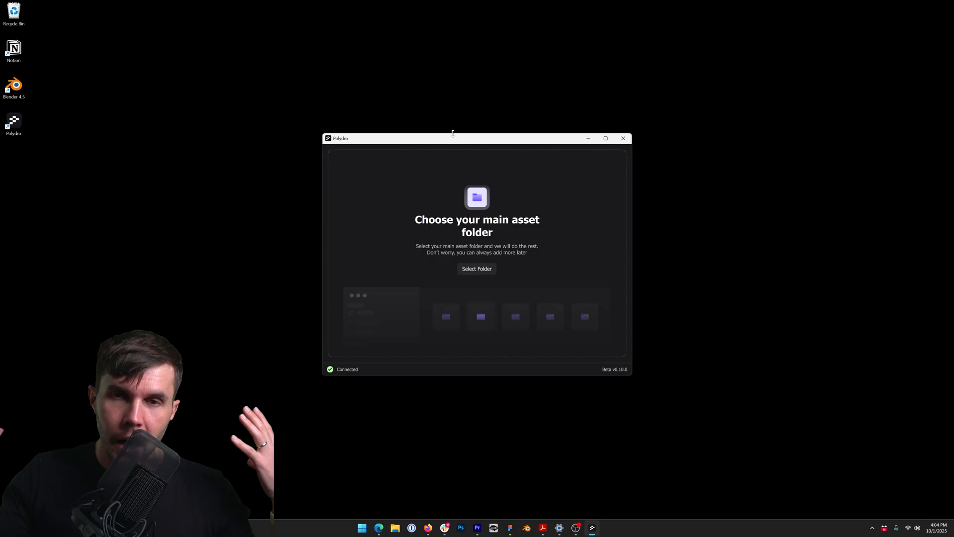
{"action": "left_click_drag", "start_coordinate": [402, 138], "coordinate": [445, 123]}
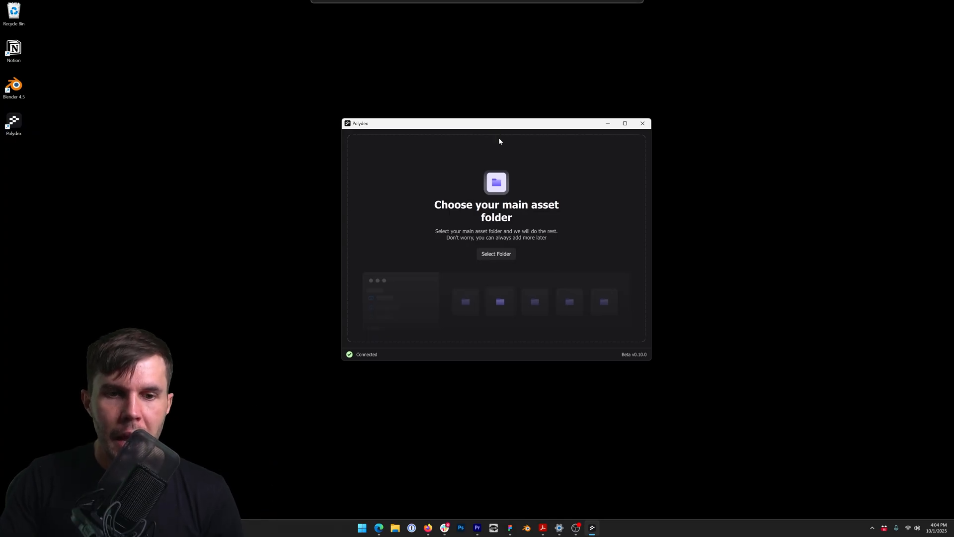
{"action": "left_click", "coordinate": [496, 254]}
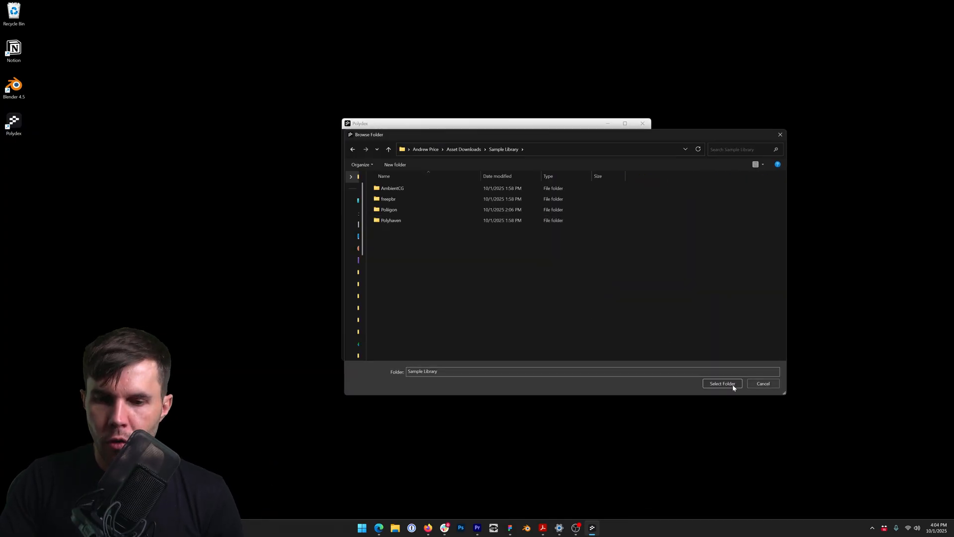
{"action": "left_click", "coordinate": [722, 383]}
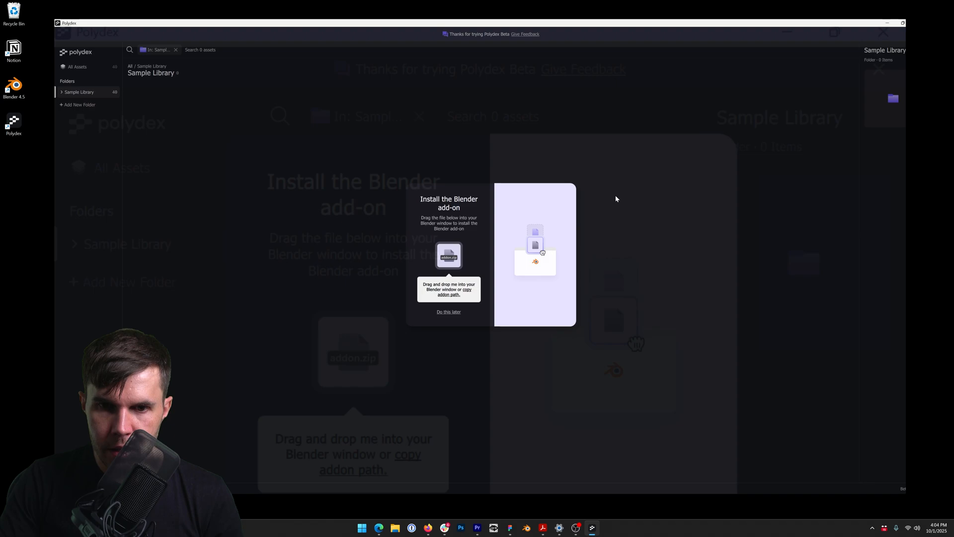
Defer the Blender add-on install and show the MetalDesignerWallTilesSteel material's details
{"action": "left_click", "coordinate": [448, 312]}
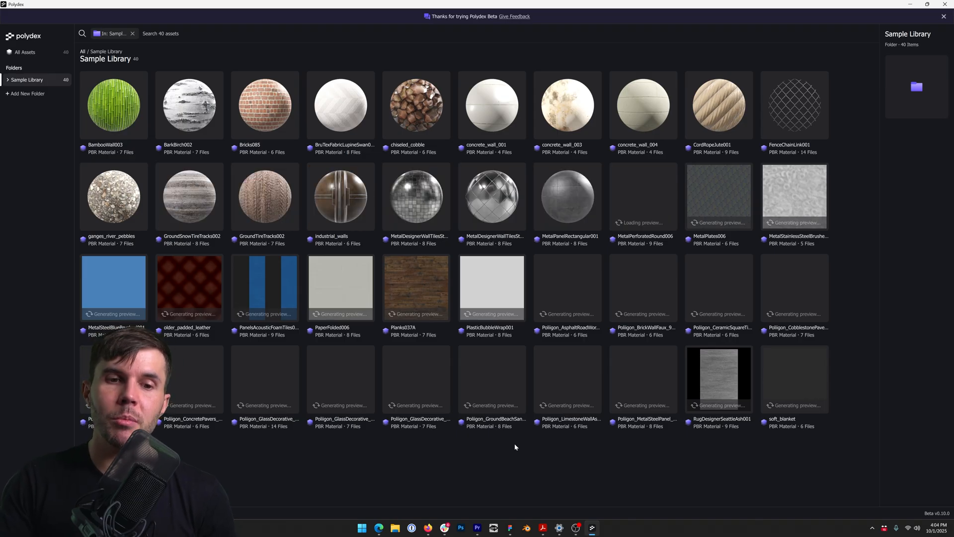
{"action": "left_click", "coordinate": [491, 196]}
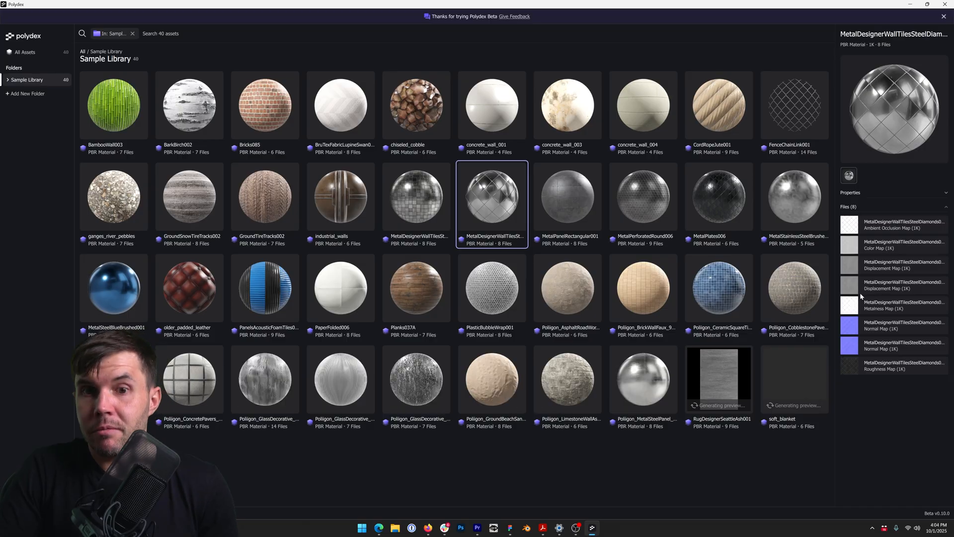
Browse the RugDesignerSeattleAsh001, industrial_walls and GroundTireTracks002 material details in turn
{"action": "left_click", "coordinate": [718, 379]}
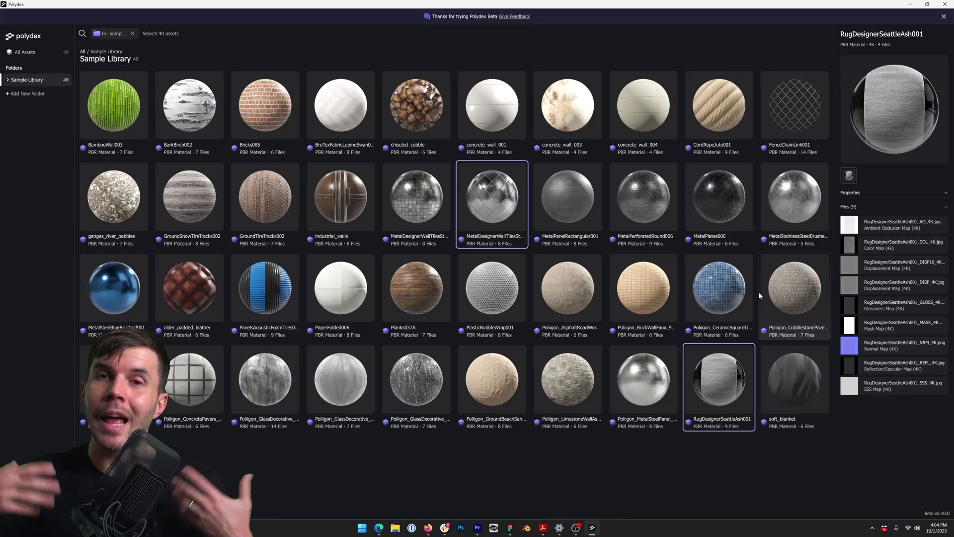
{"action": "mouse_move", "coordinate": [693, 262]}
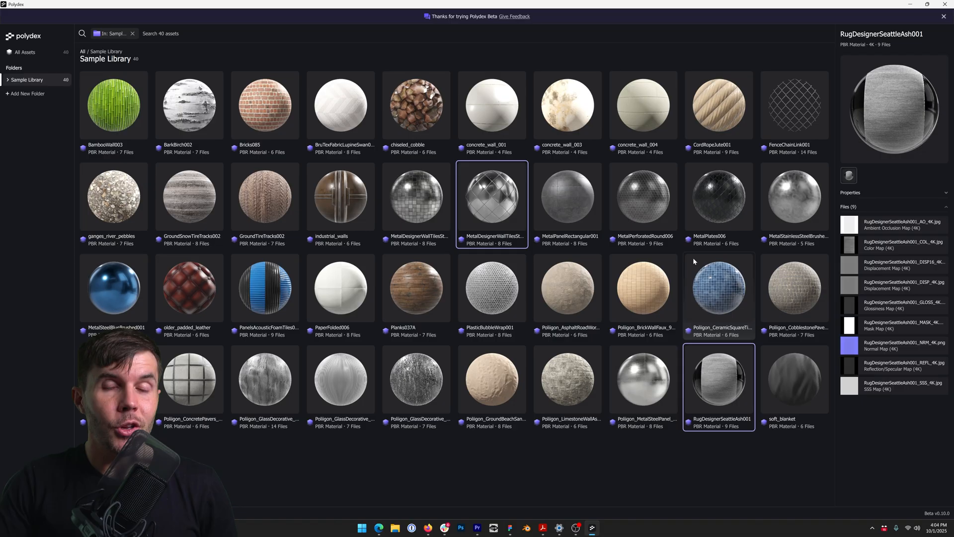
{"action": "left_click", "coordinate": [339, 197]}
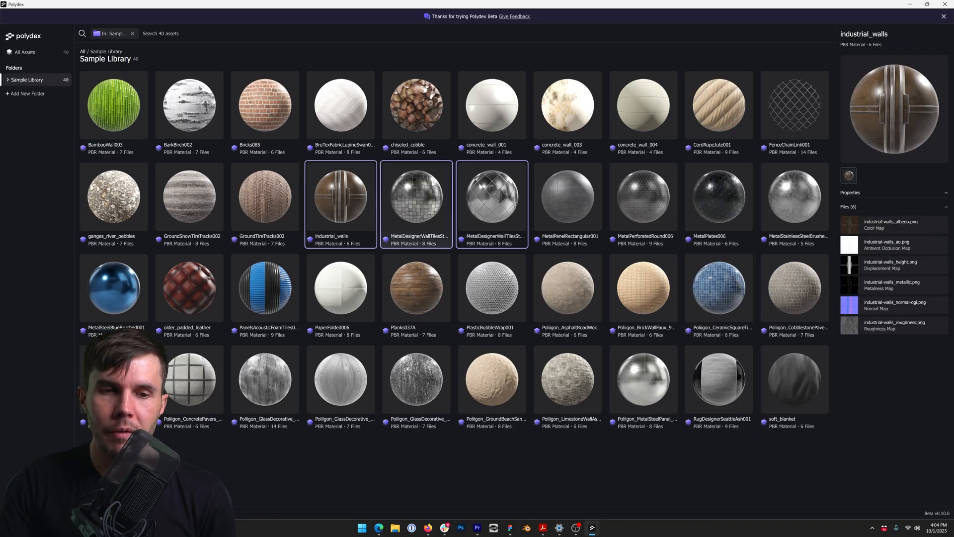
{"action": "left_click", "coordinate": [264, 196]}
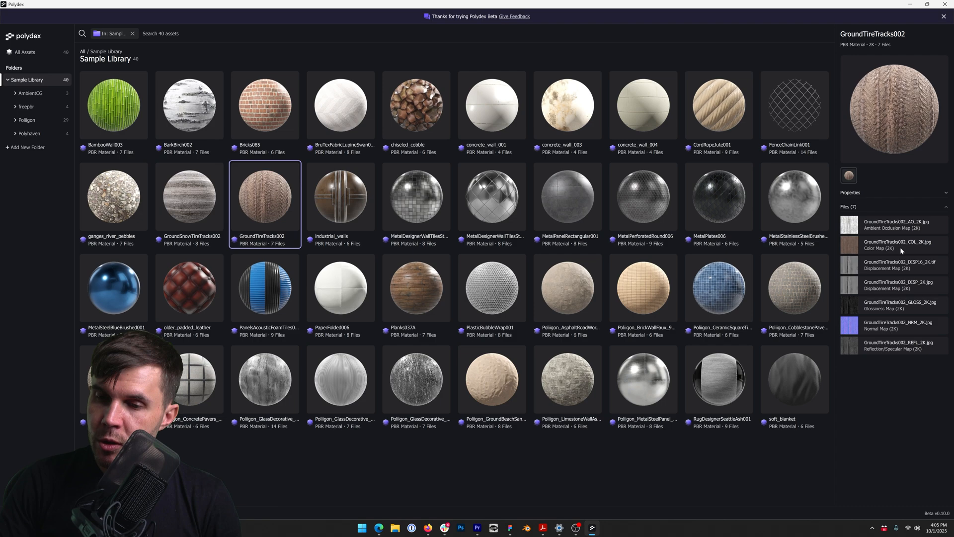
{"action": "mouse_move", "coordinate": [901, 244]}
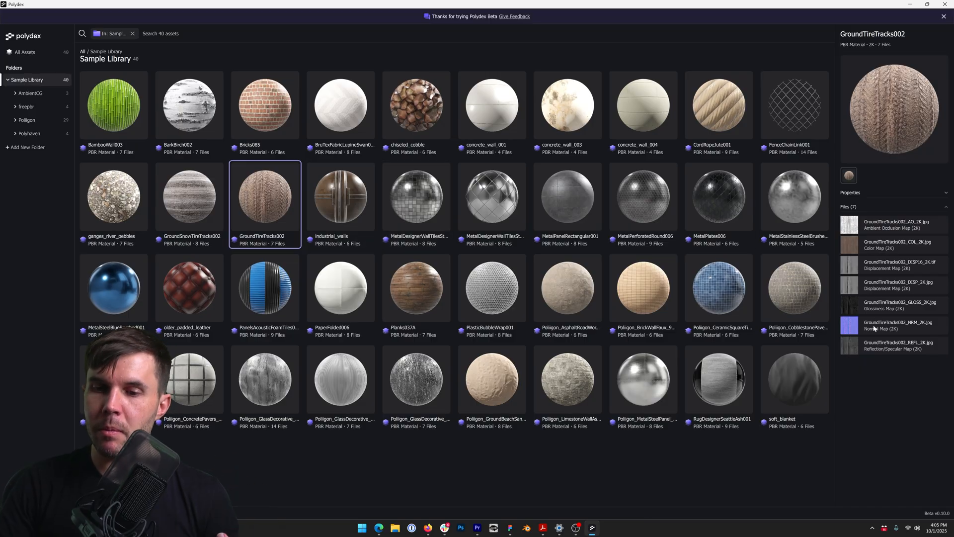
{"action": "mouse_move", "coordinate": [858, 337]}
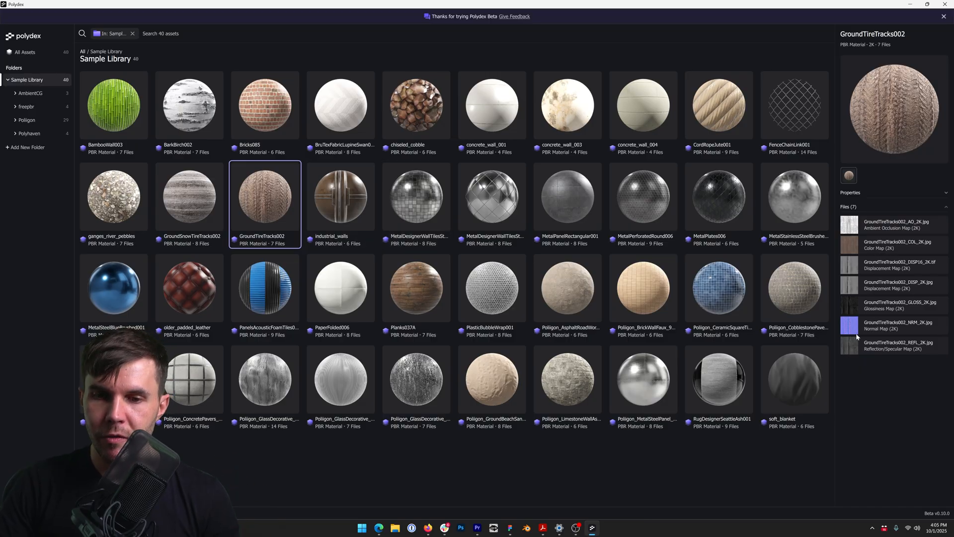
Show the FenceChainLink001 details, then the Poliigon_GlassDecorative_8463 material's 14 texture files
{"action": "left_click", "coordinate": [794, 106]}
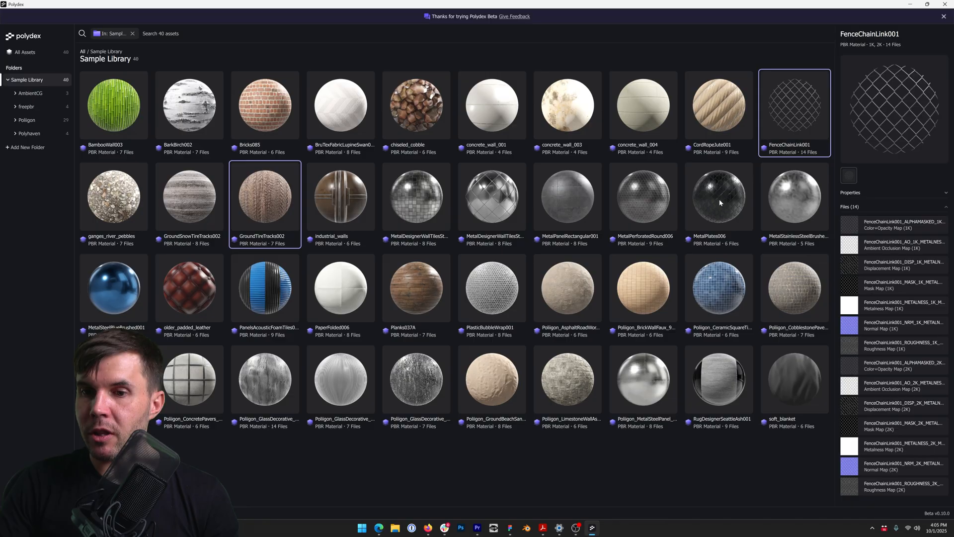
{"action": "left_click", "coordinate": [265, 380]}
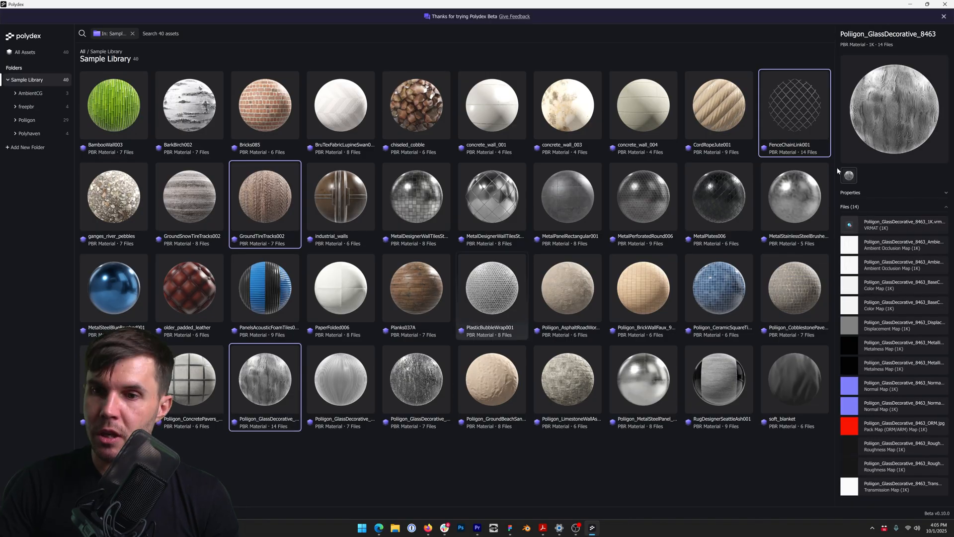
{"action": "mouse_move", "coordinate": [28, 79]}
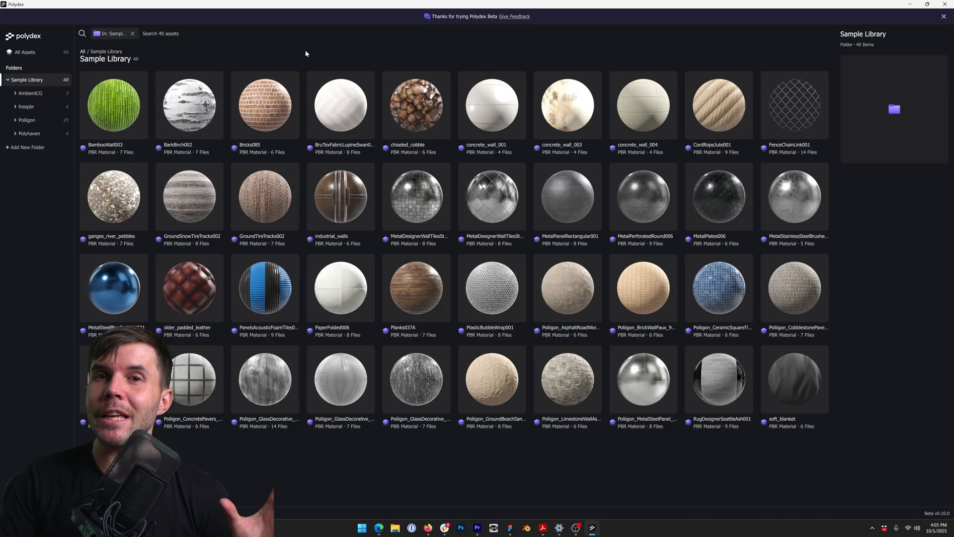
{"action": "mouse_move", "coordinate": [226, 51]}
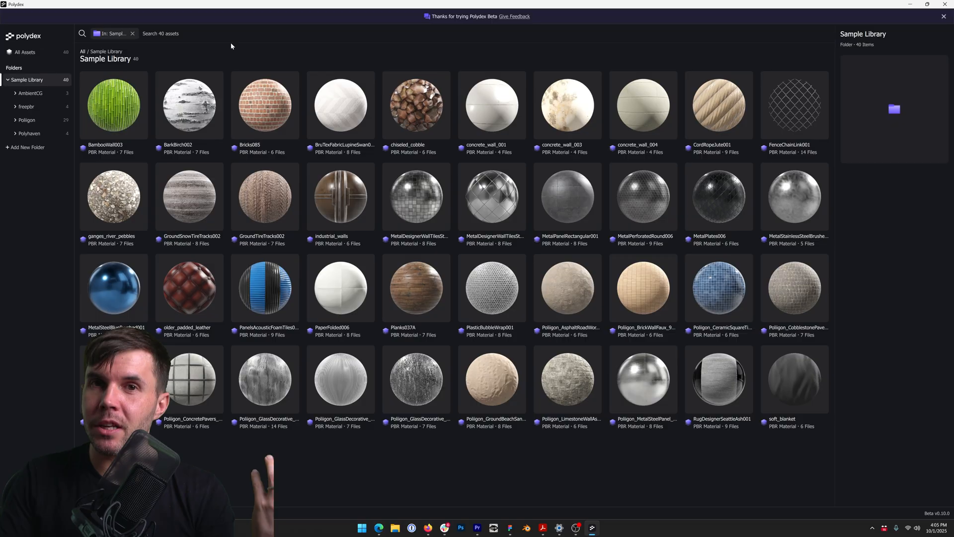
{"action": "mouse_move", "coordinate": [258, 58]}
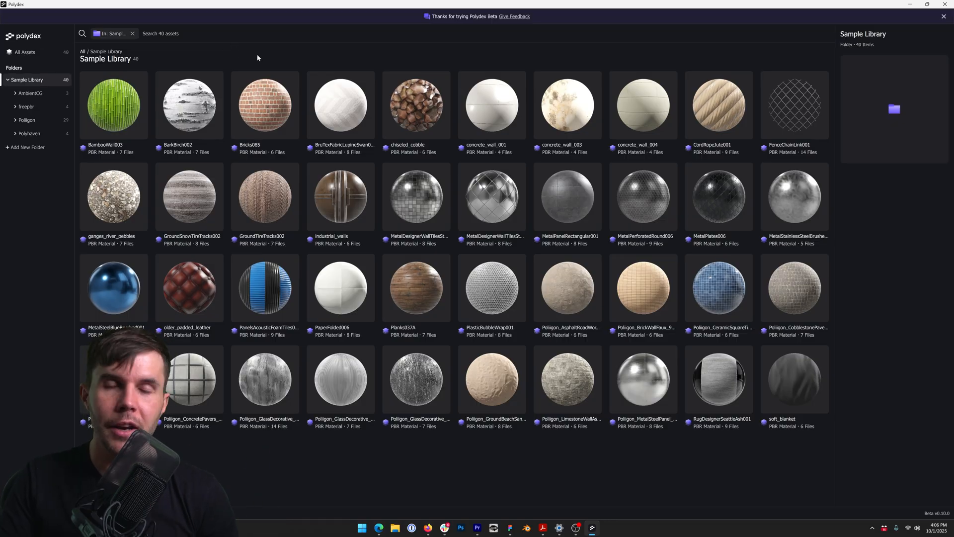